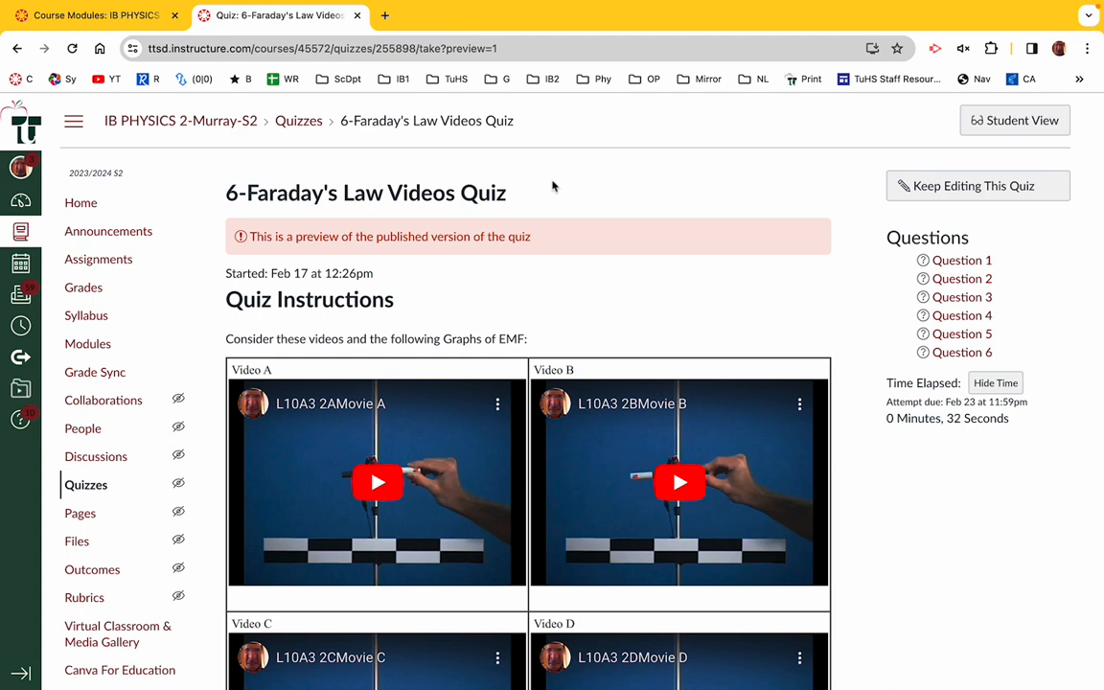
{"action": "mouse_move", "coordinate": [785, 349]}
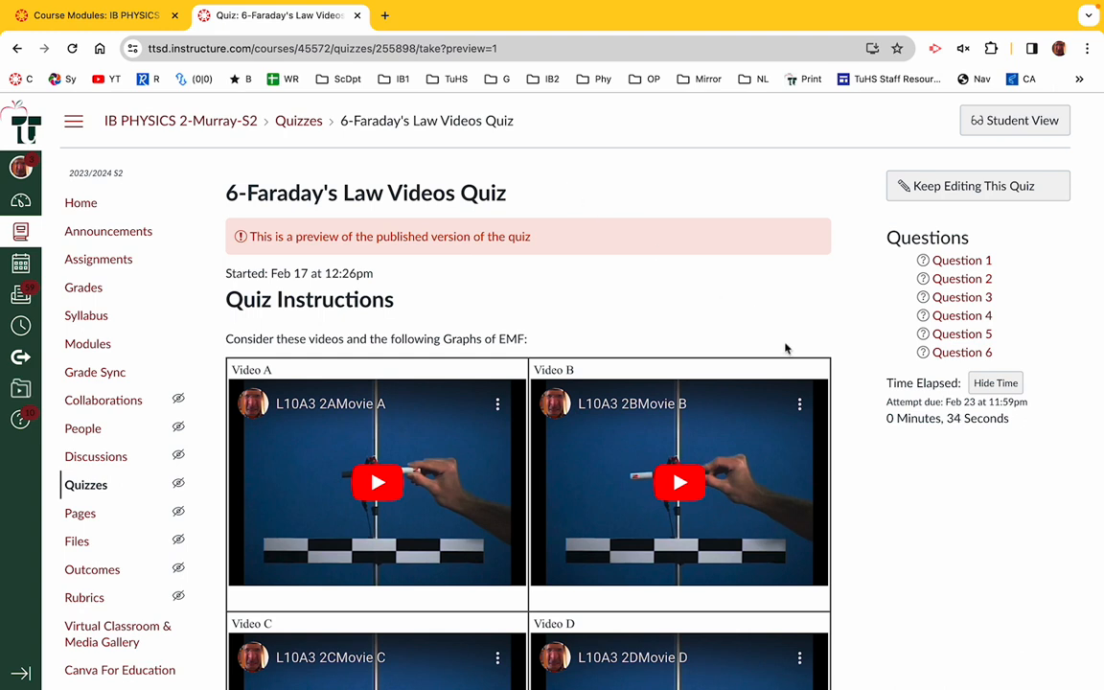
Scroll the quiz preview until magnet Videos A through D are fully visible
{"action": "scroll", "scroll_direction": "down", "scroll_amount": 3}
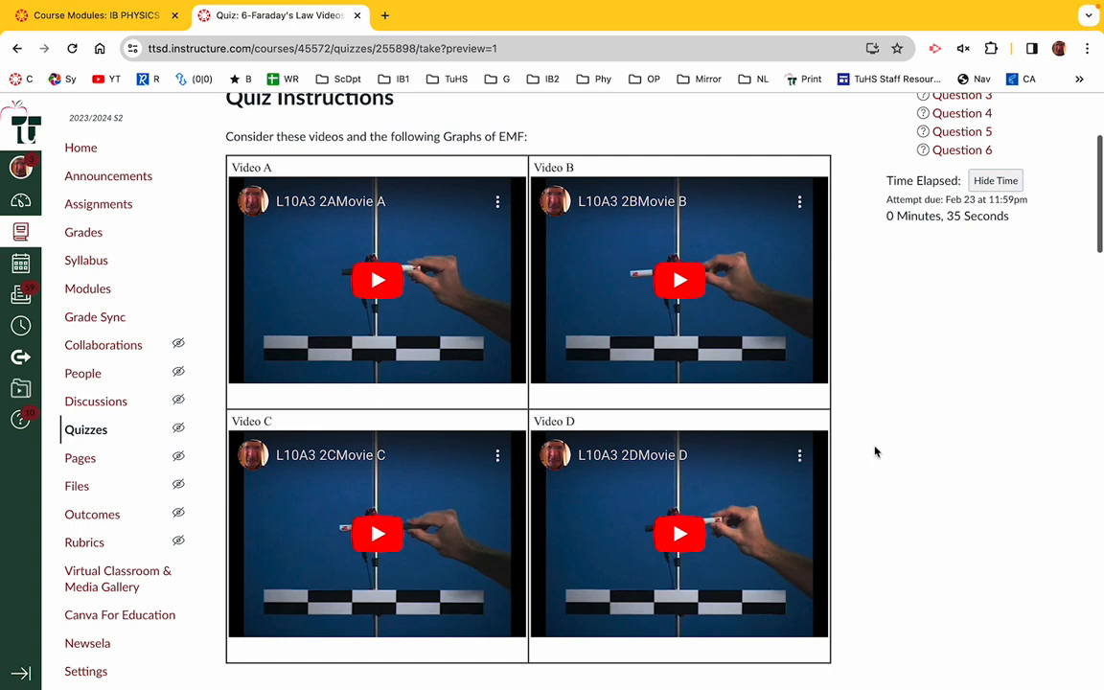
{"action": "mouse_move", "coordinate": [376, 280]}
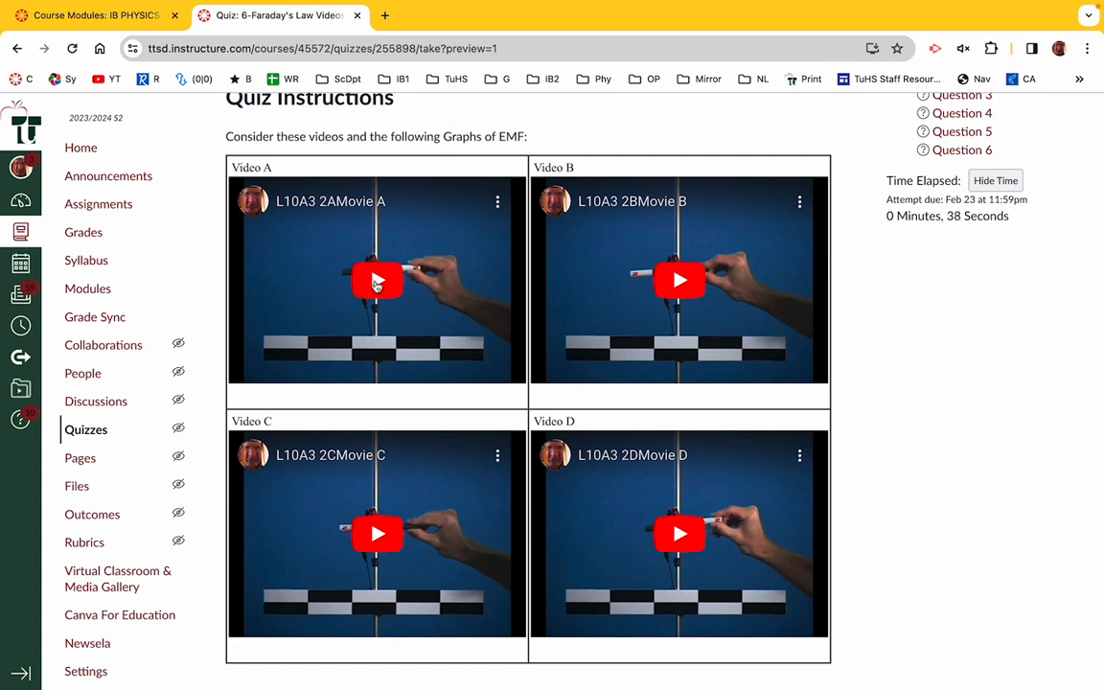
Play magnet Videos A, B, C and D in turn, letting each run to its end
{"action": "left_click", "coordinate": [376, 279]}
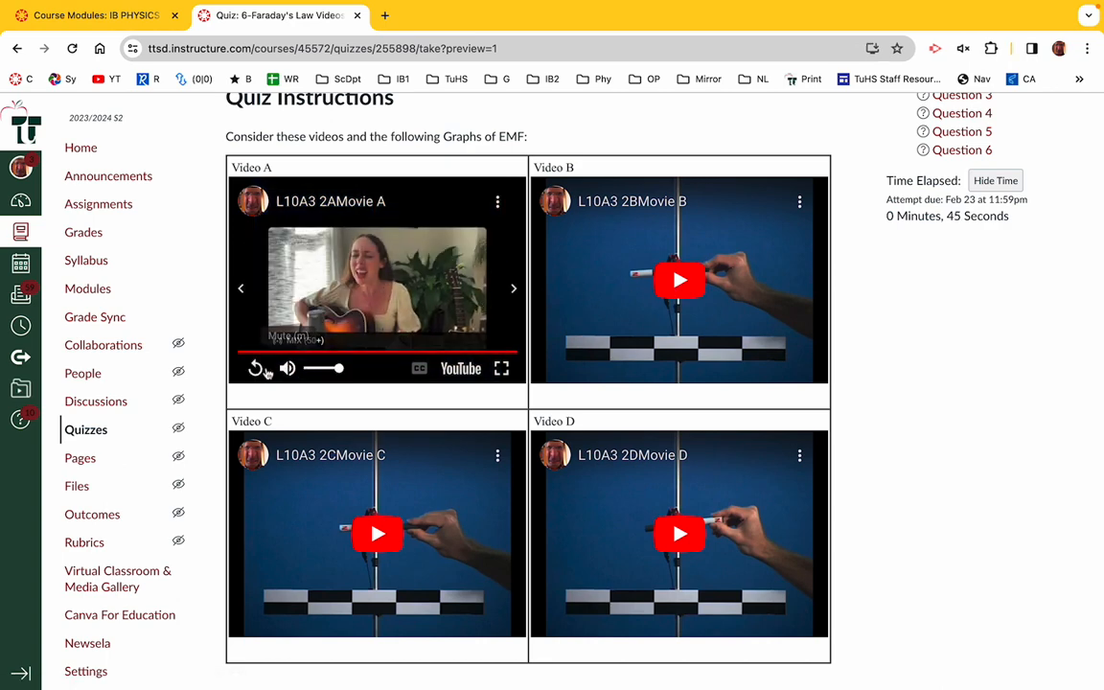
{"action": "left_click", "coordinate": [254, 368]}
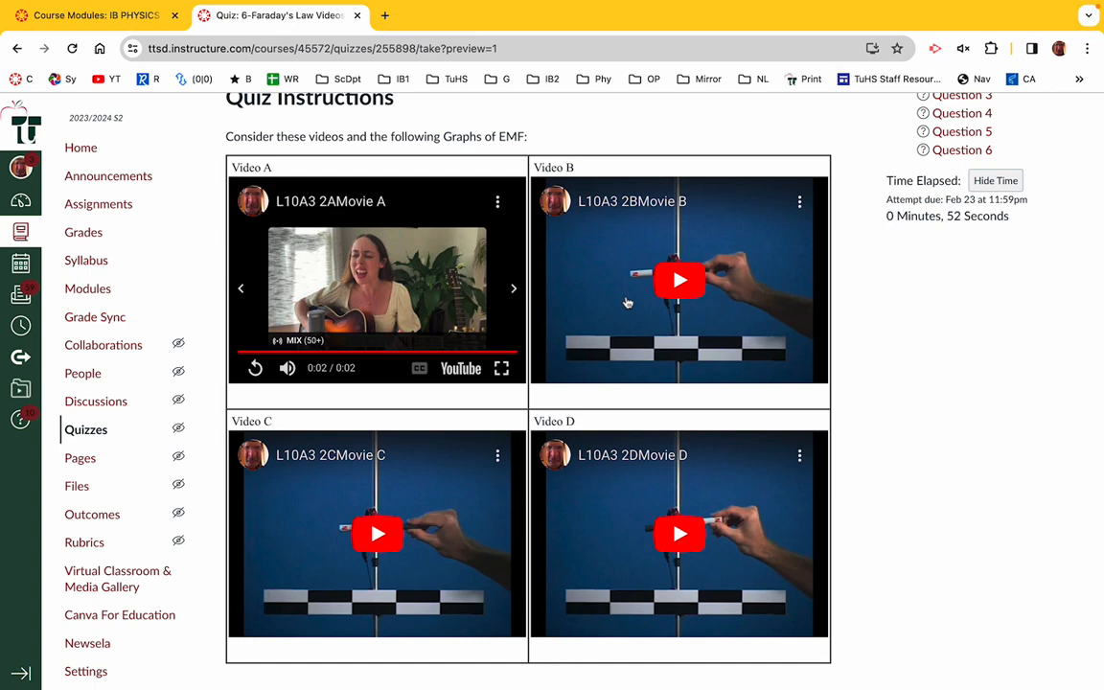
{"action": "left_click", "coordinate": [678, 280]}
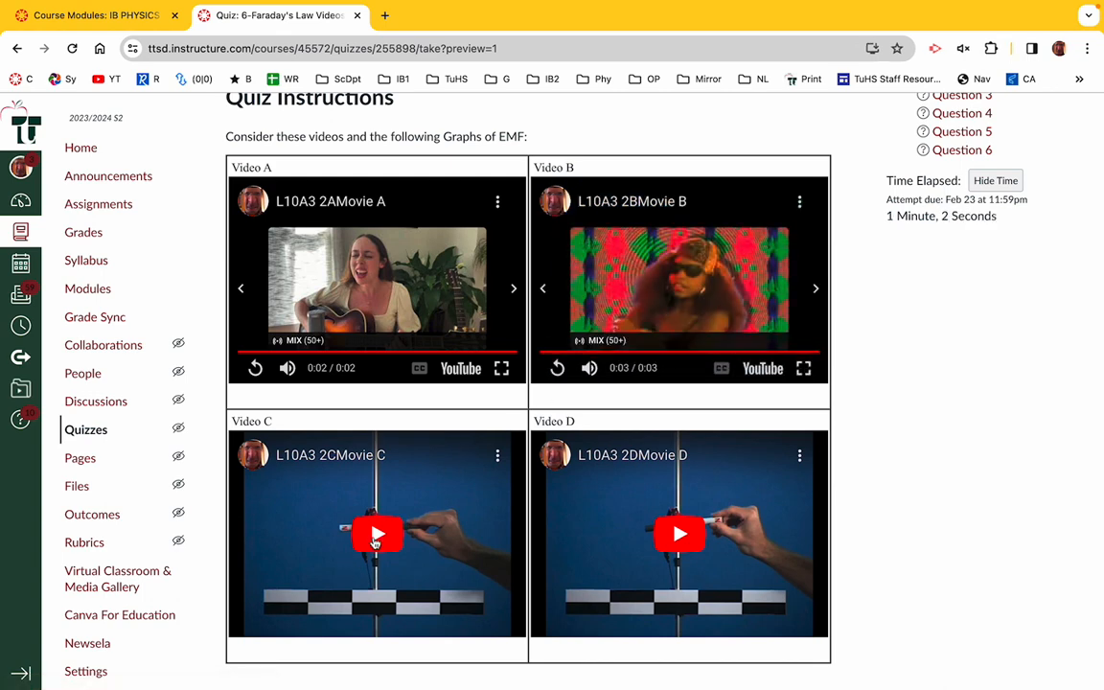
{"action": "left_click", "coordinate": [376, 533]}
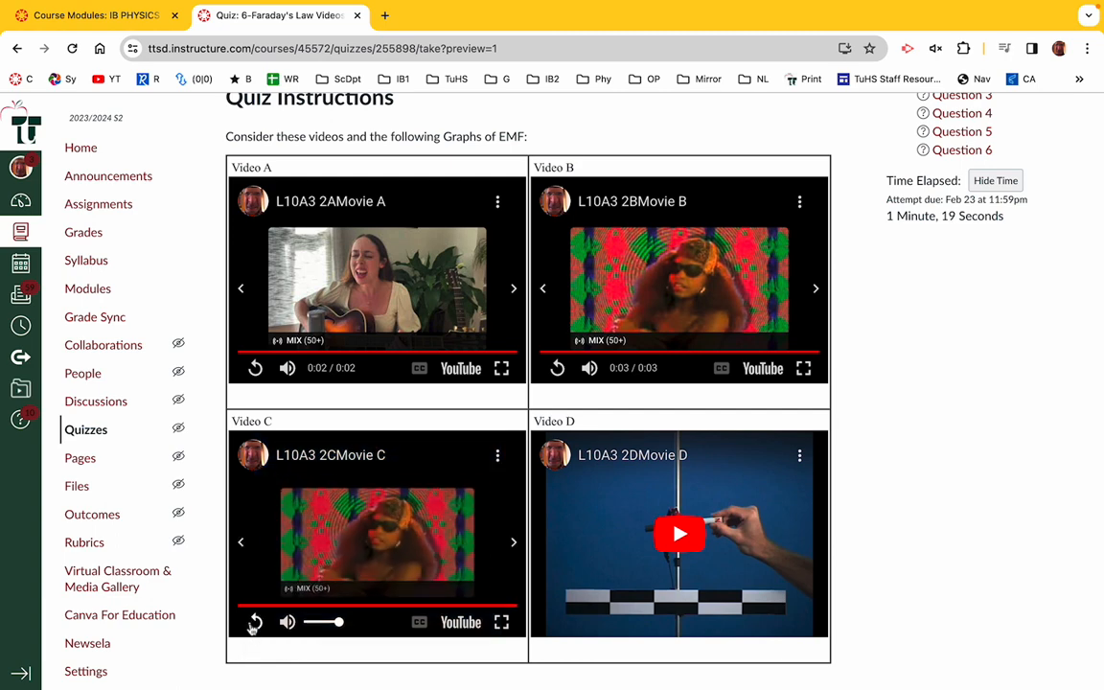
{"action": "left_click", "coordinate": [678, 533]}
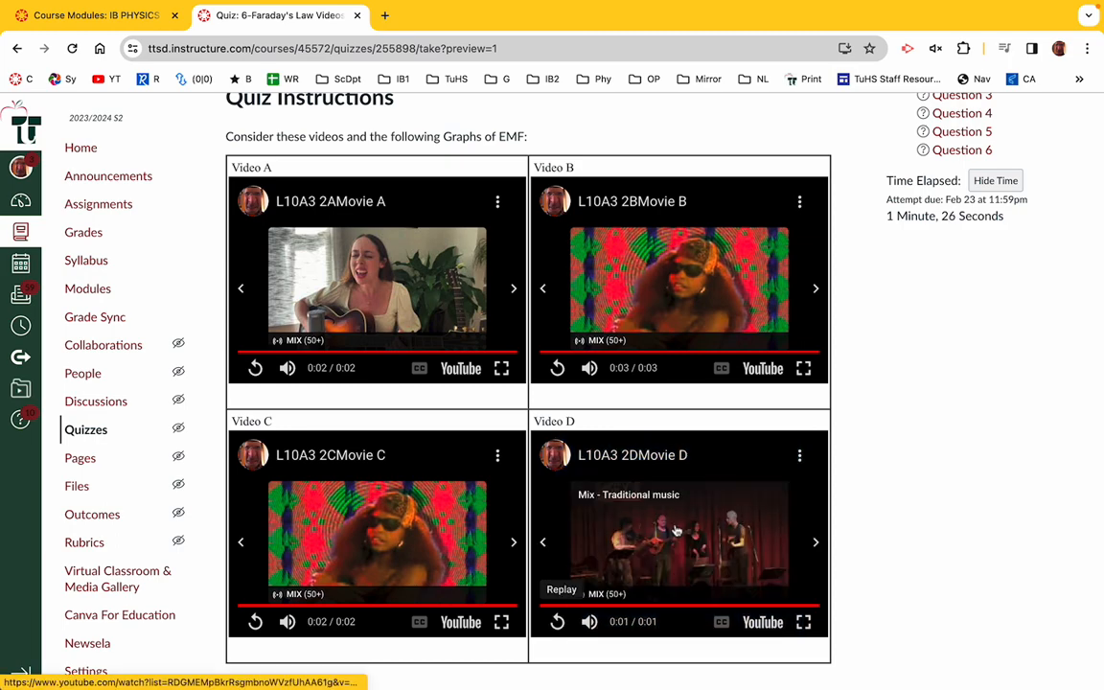
Scroll past the videos to review EMF Graphs 1–4 and reach Question 1
{"action": "scroll", "scroll_direction": "down", "scroll_amount": 3}
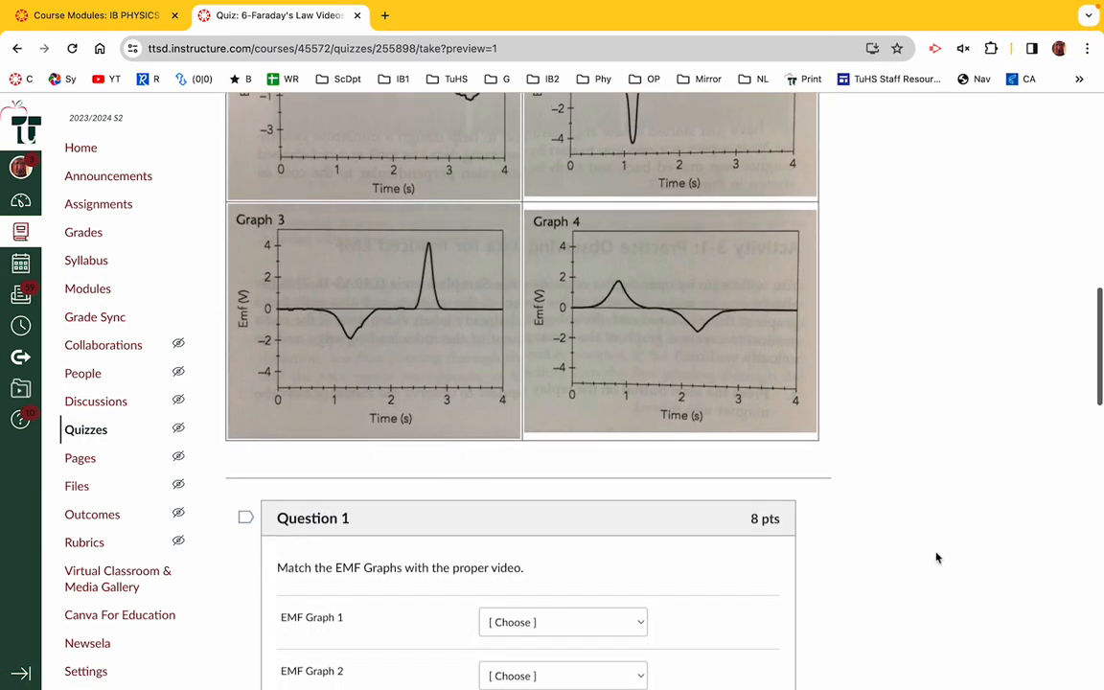
{"action": "scroll", "scroll_direction": "up", "scroll_amount": 3}
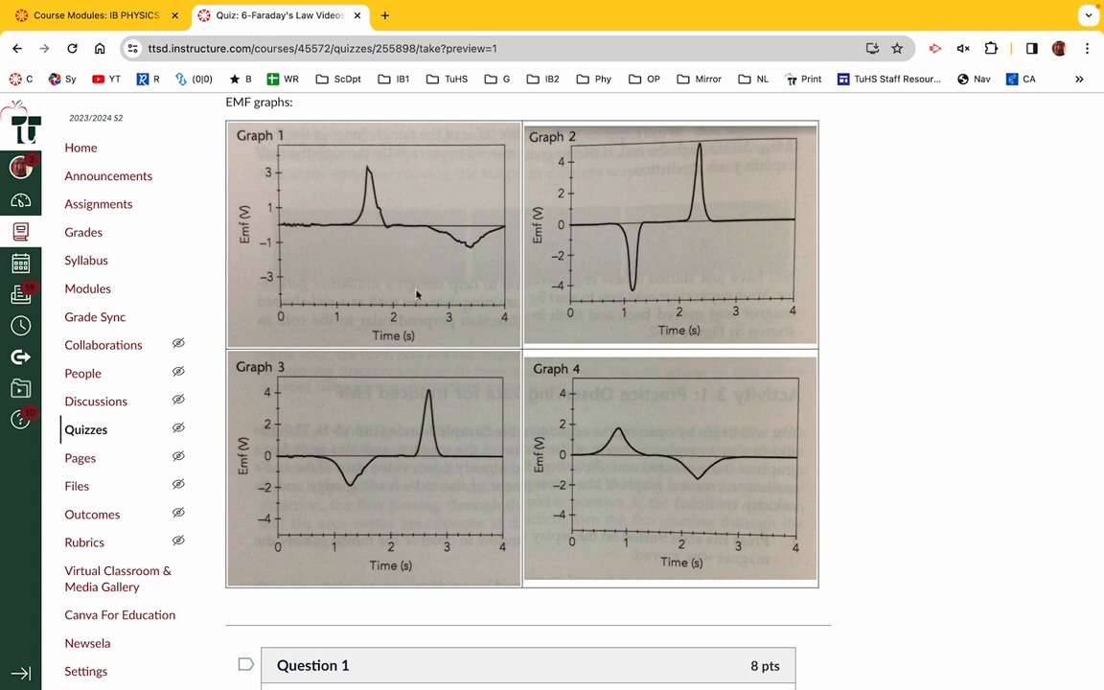
{"action": "mouse_move", "coordinate": [464, 390]}
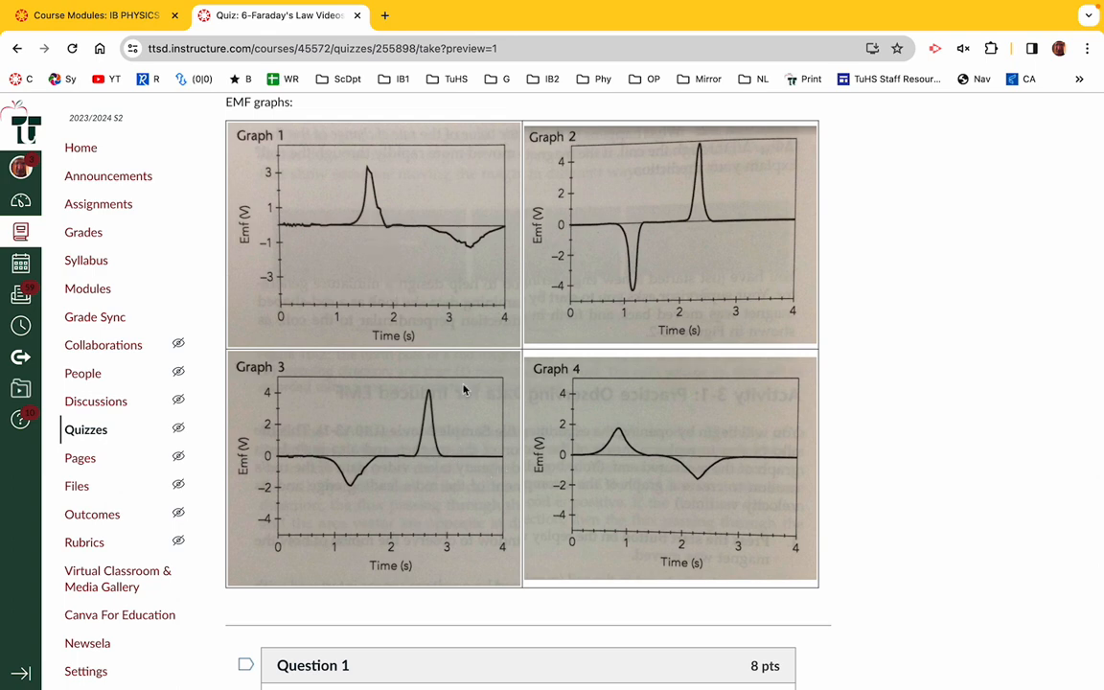
{"action": "mouse_move", "coordinate": [453, 444]}
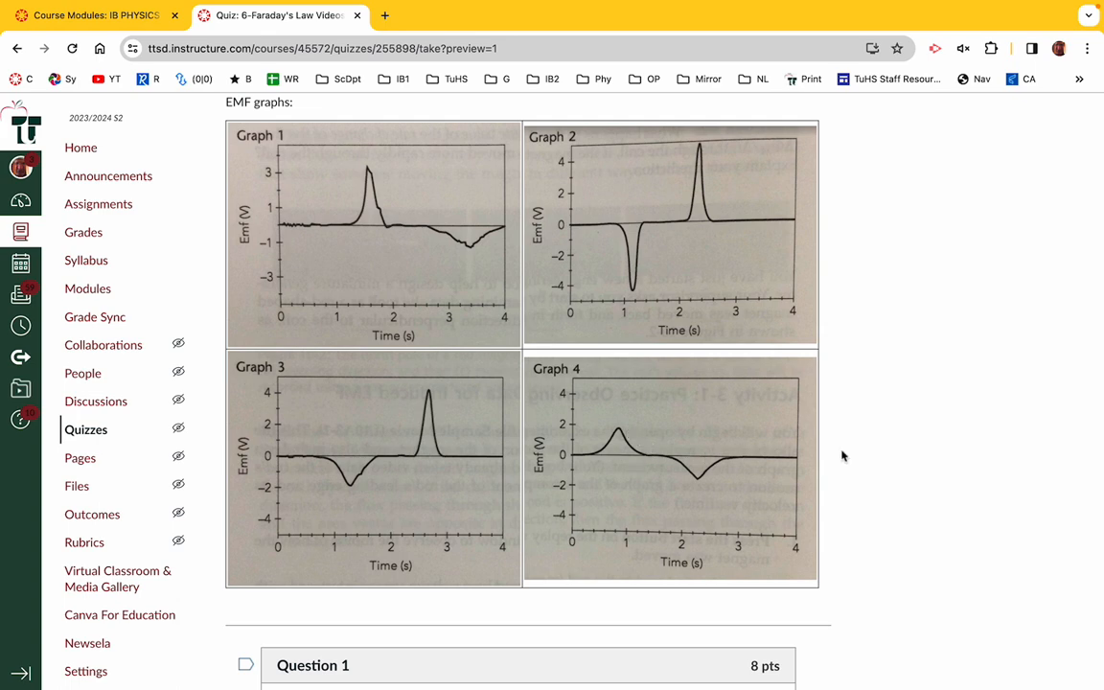
{"action": "scroll", "scroll_direction": "down", "scroll_amount": 3}
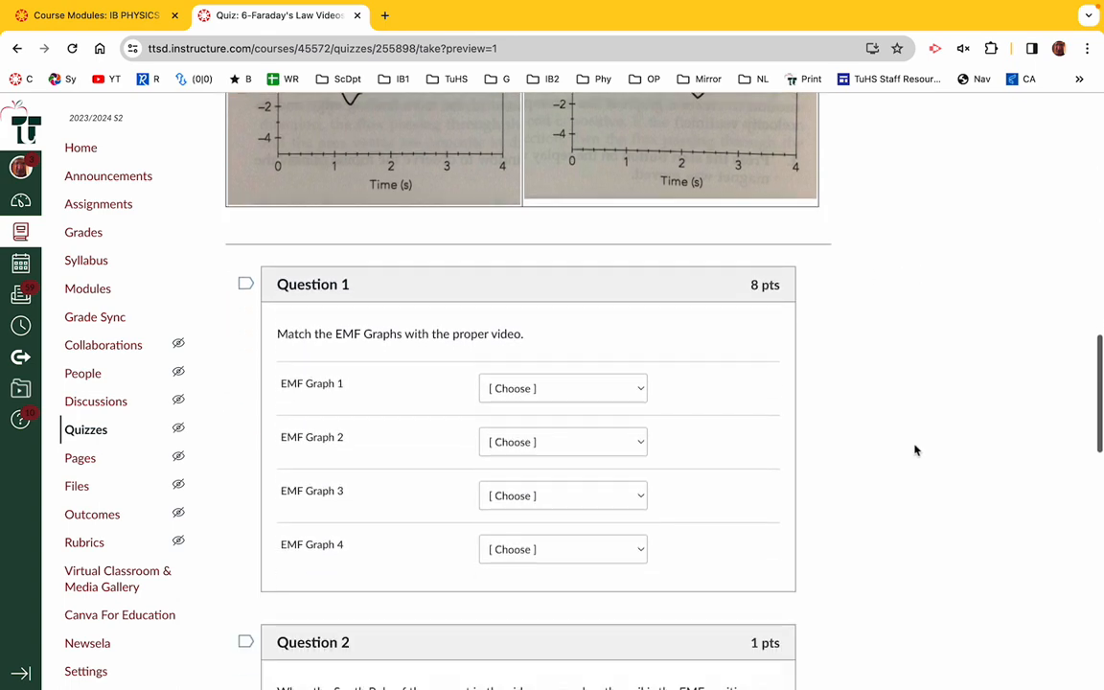
Check the EMF Graph 1 answer choices, review Questions 2–4, and return to the instructions
{"action": "left_click", "coordinate": [564, 387]}
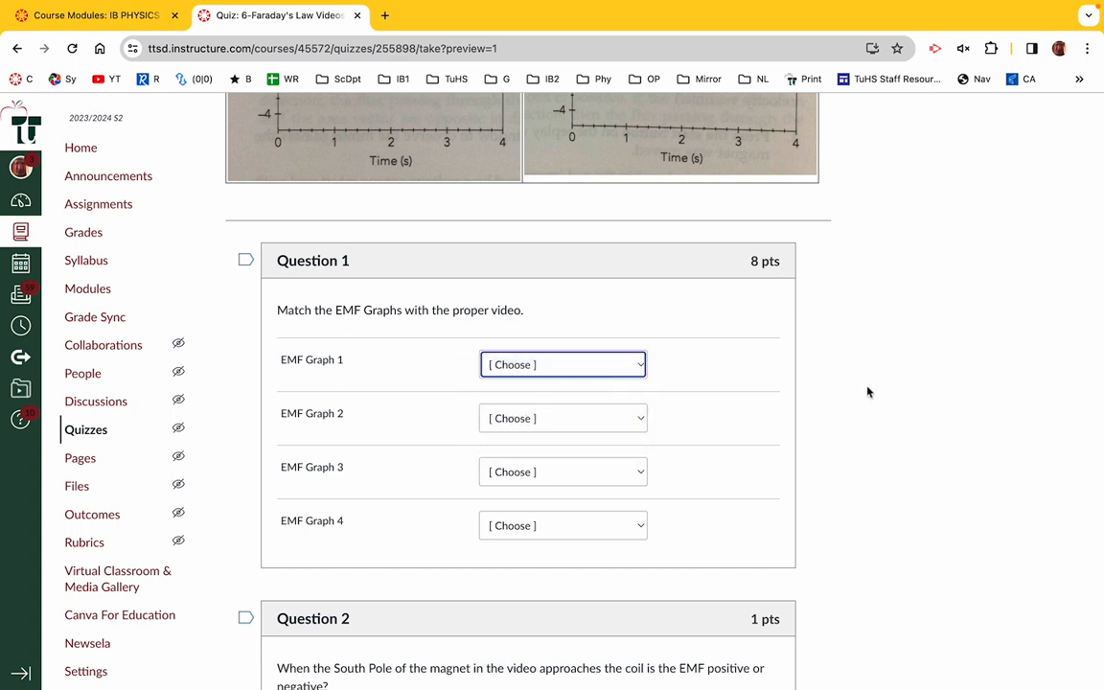
{"action": "scroll", "scroll_direction": "down", "scroll_amount": 3}
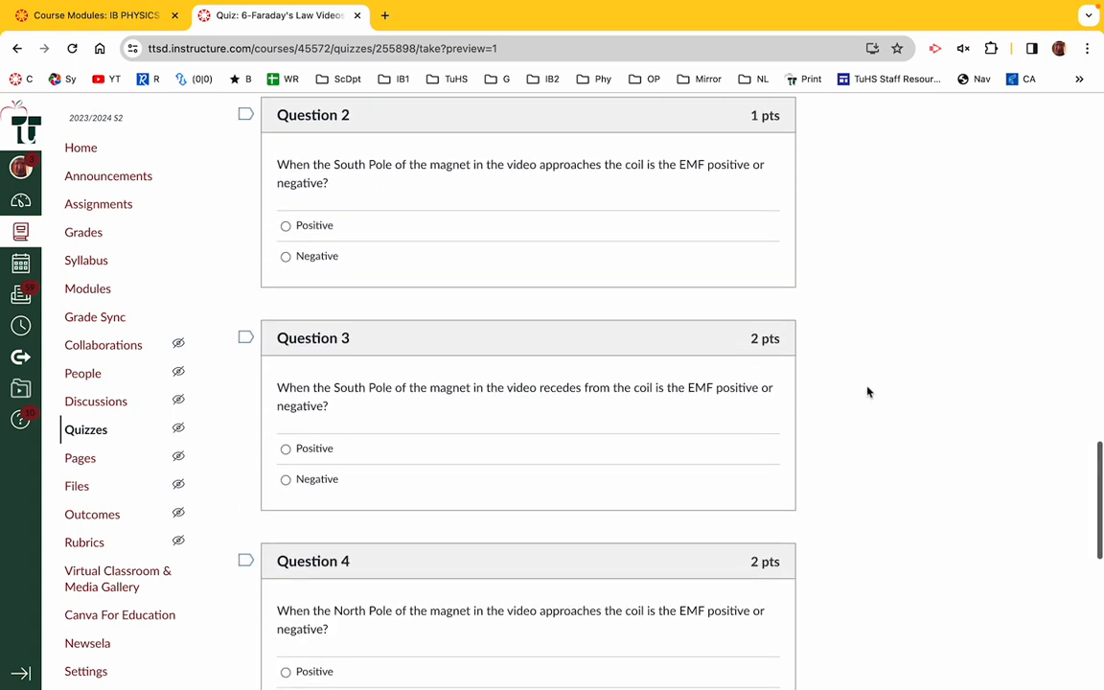
{"action": "scroll", "scroll_direction": "down", "scroll_amount": 3}
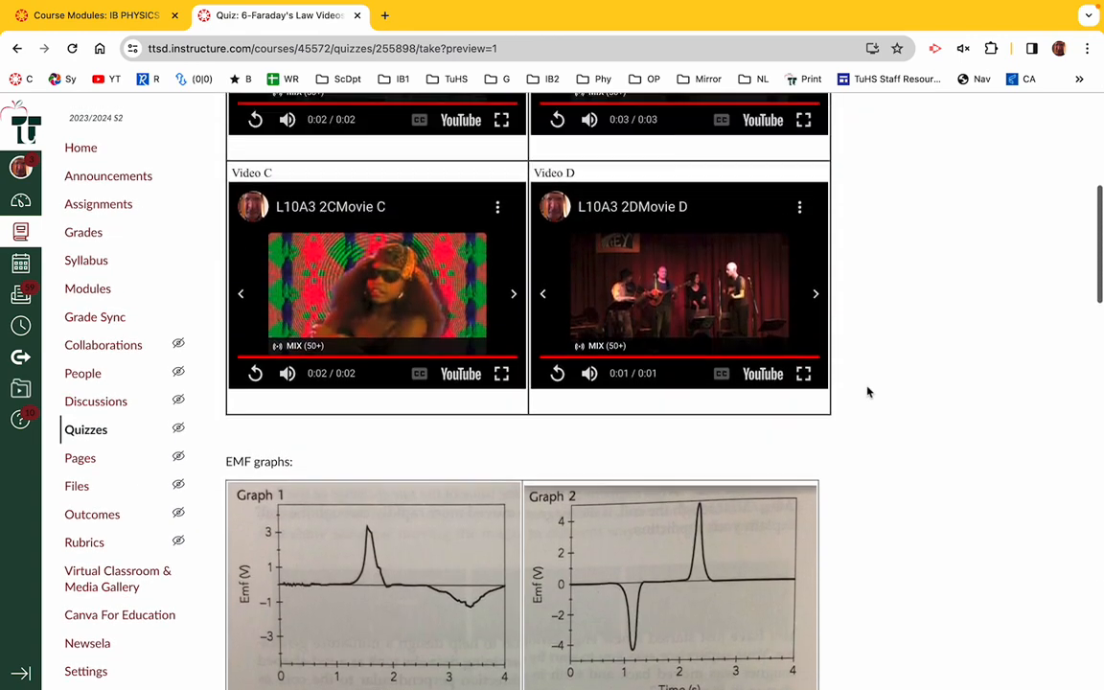
{"action": "scroll", "scroll_direction": "up", "scroll_amount": 3}
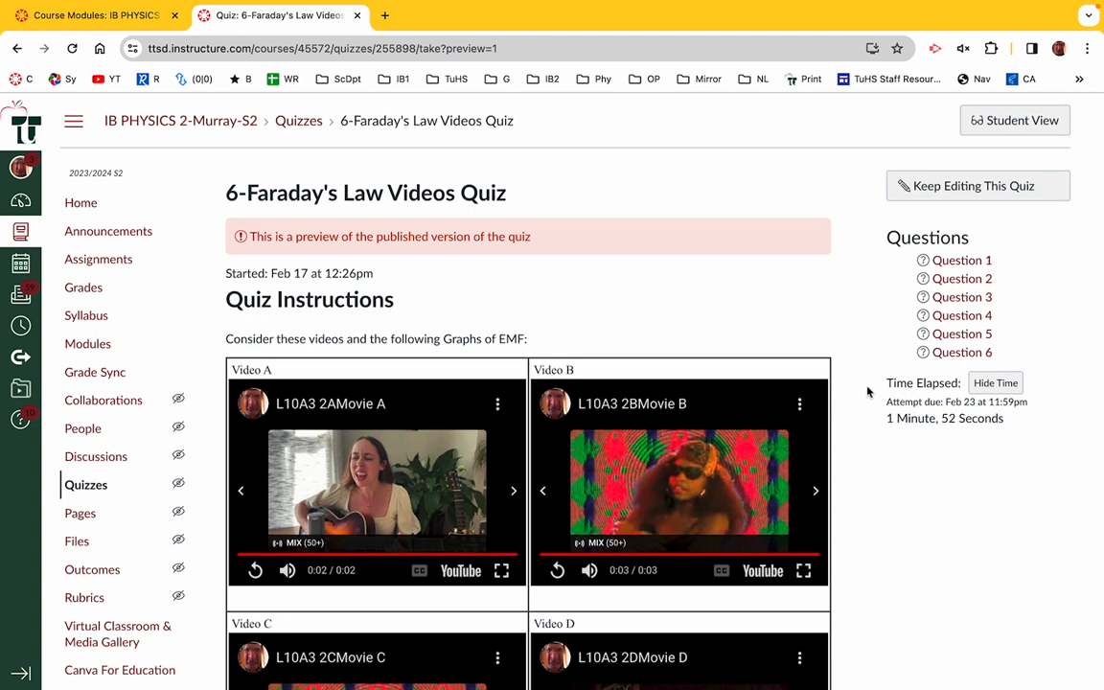